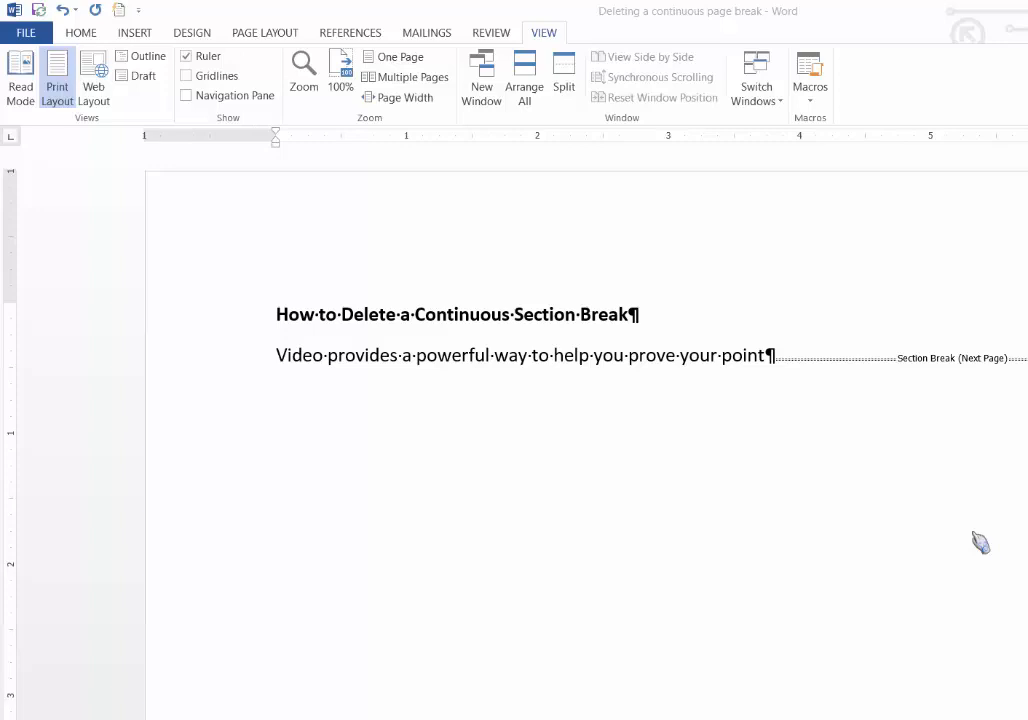
mouse_move(967, 543)
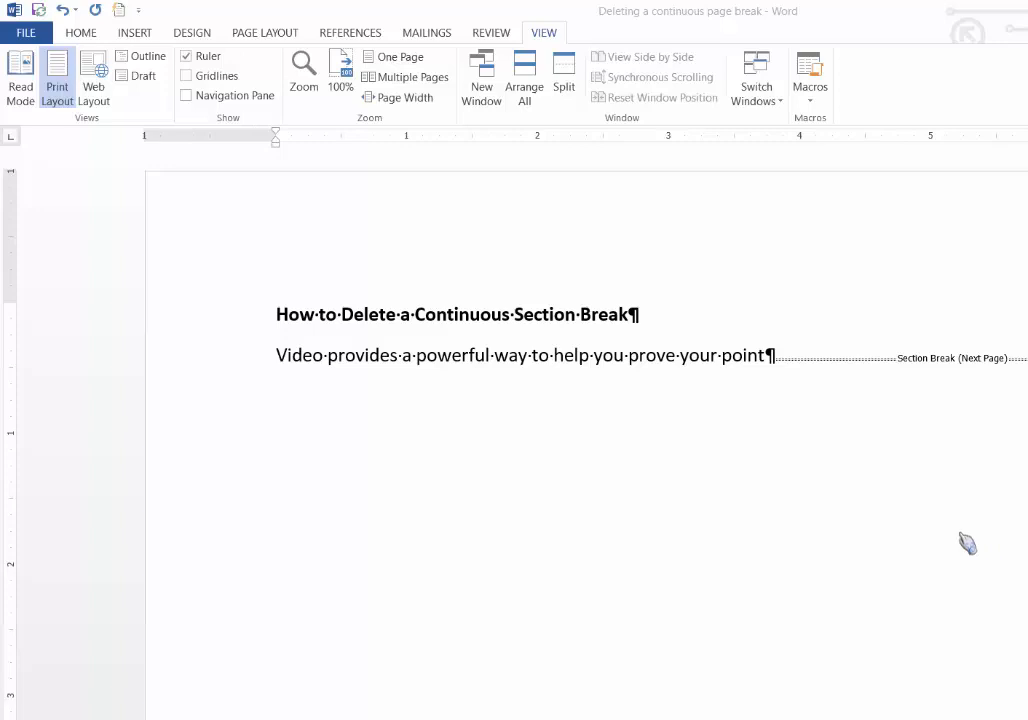
mouse_move(668, 411)
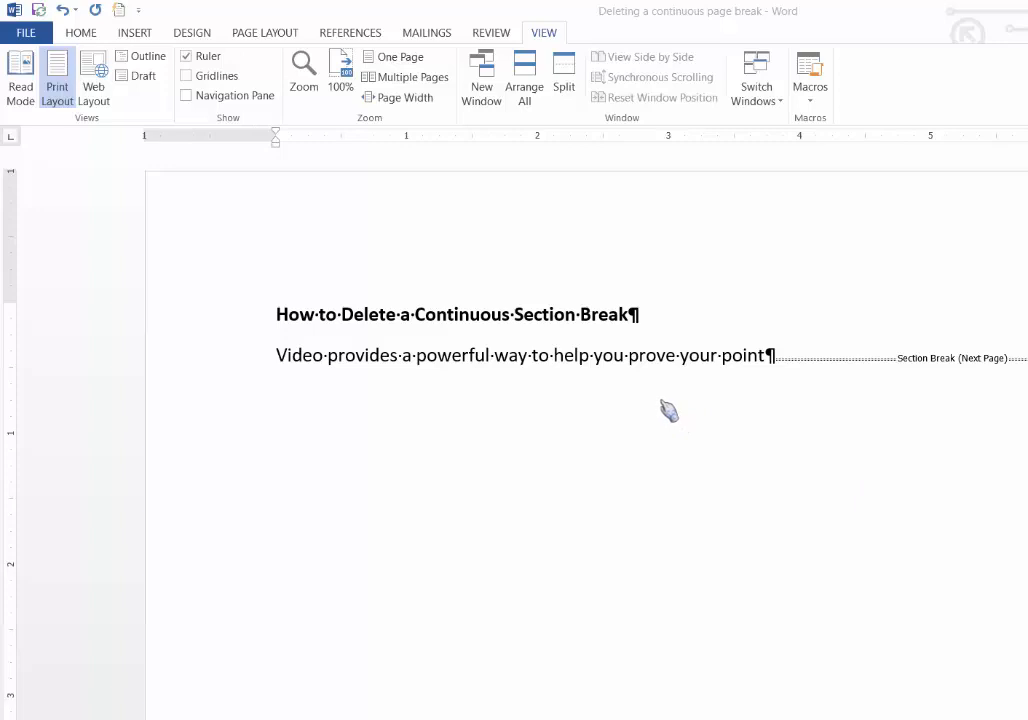
mouse_move(410, 260)
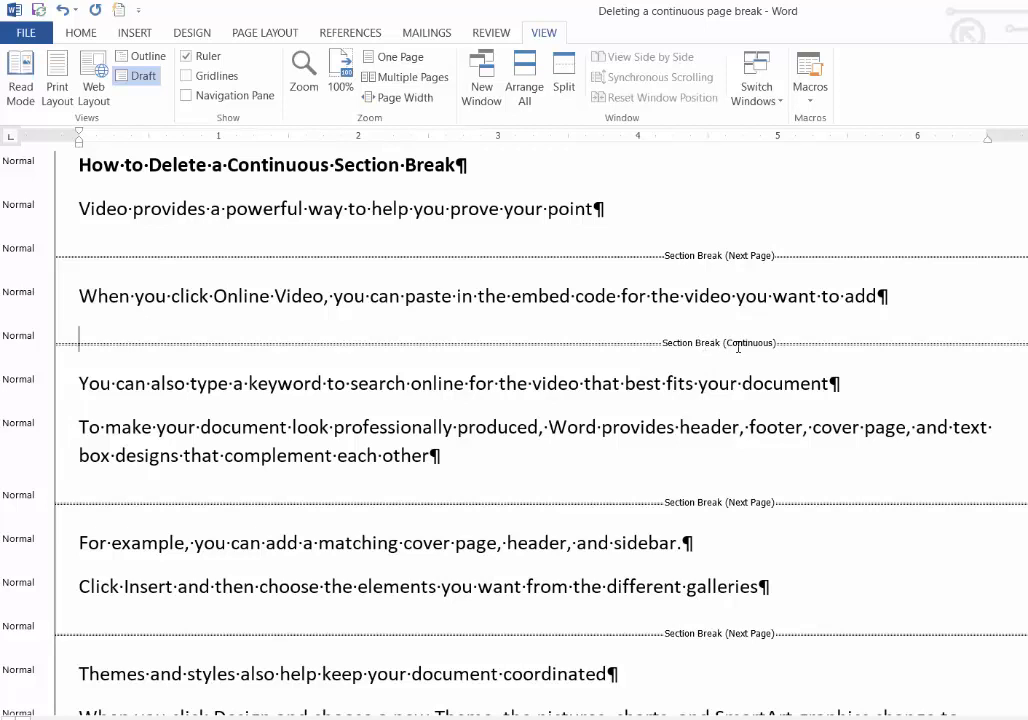
mouse_move(713, 229)
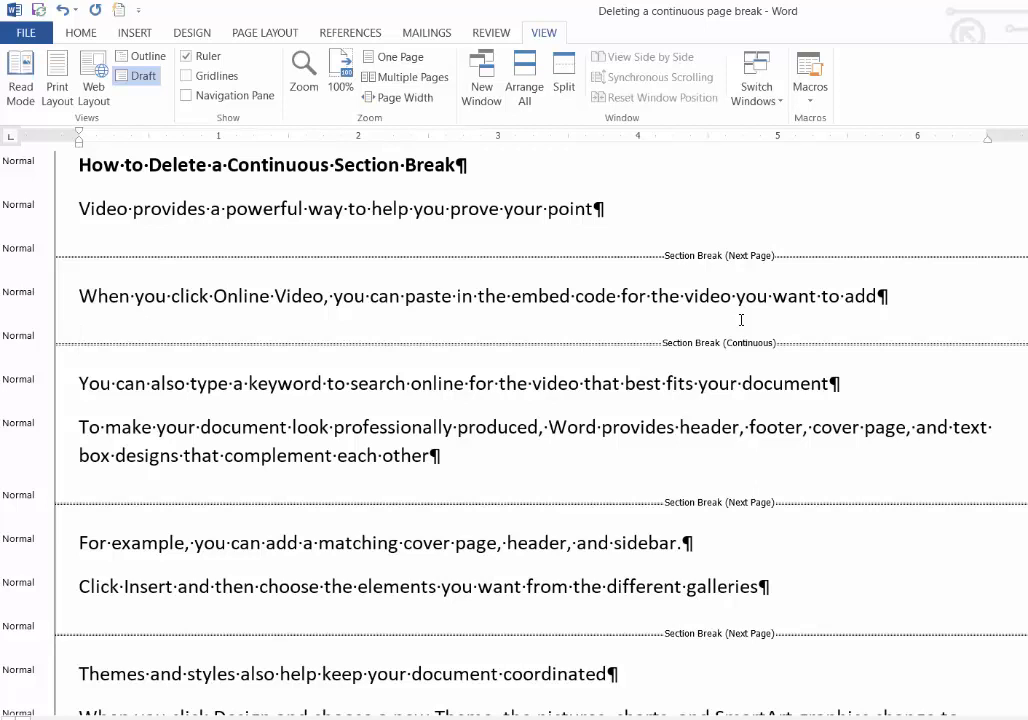
mouse_move(740, 319)
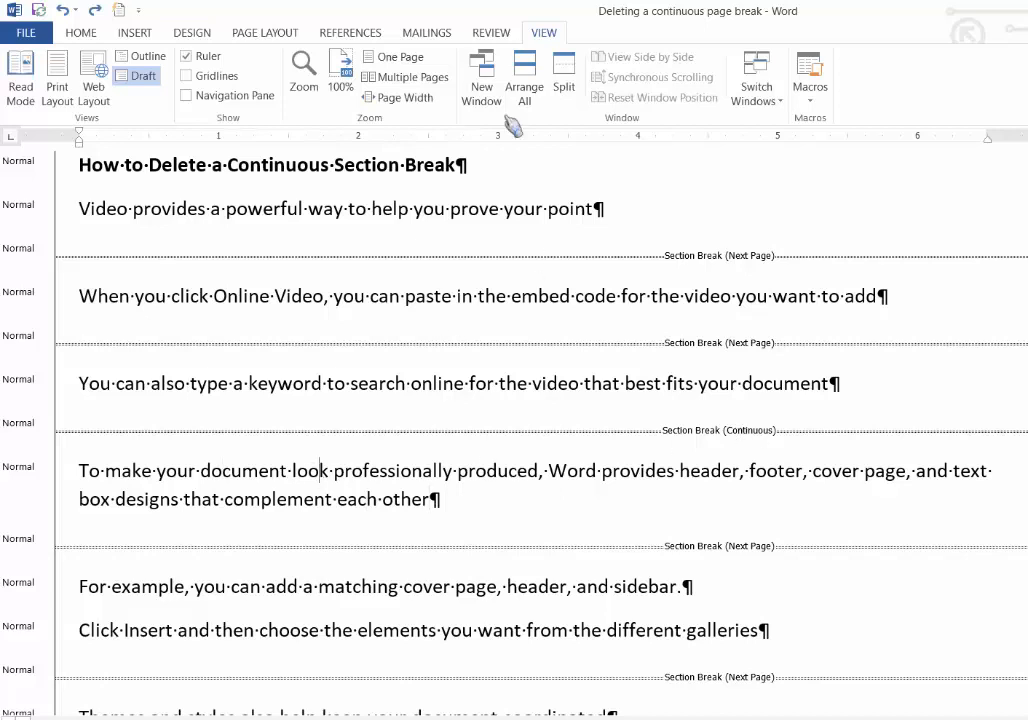
Open the Page Setup dialog from the Page Layout tab for the section after the continuous break
left_click(265, 32)
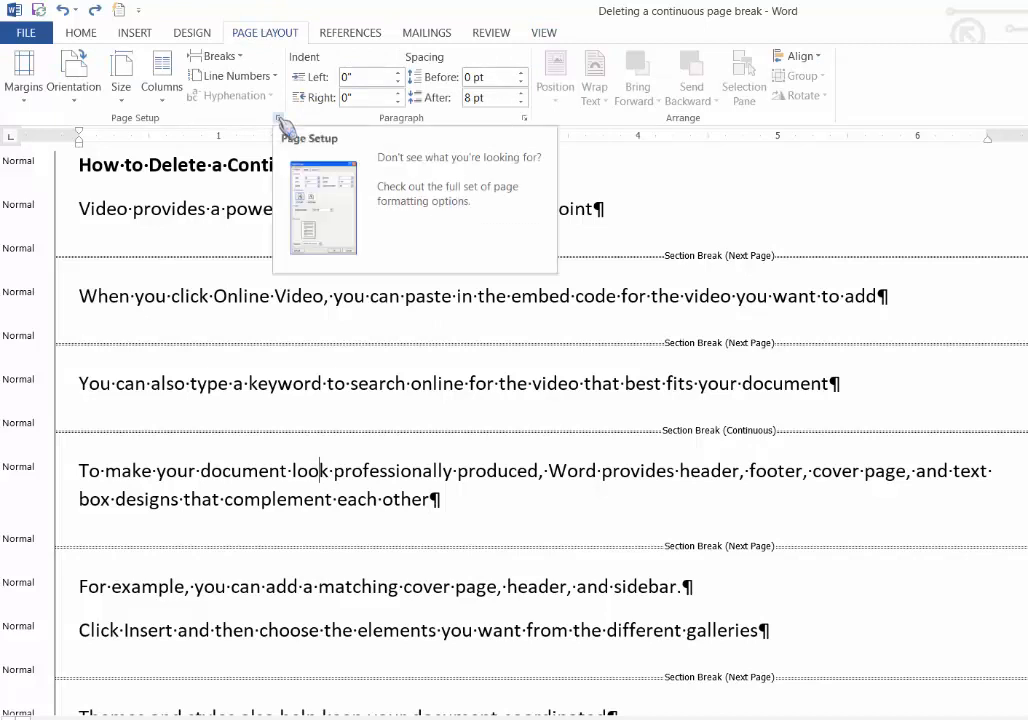
left_click(278, 117)
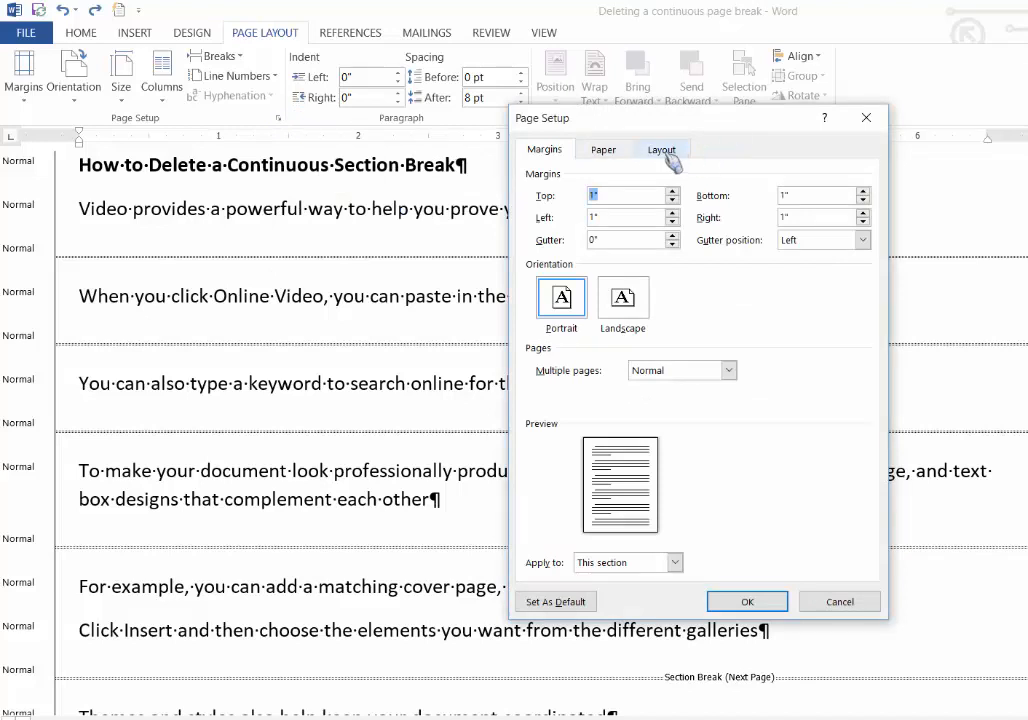
Change the section's start from Continuous to New page in Page Setup's Layout tab
left_click(662, 148)
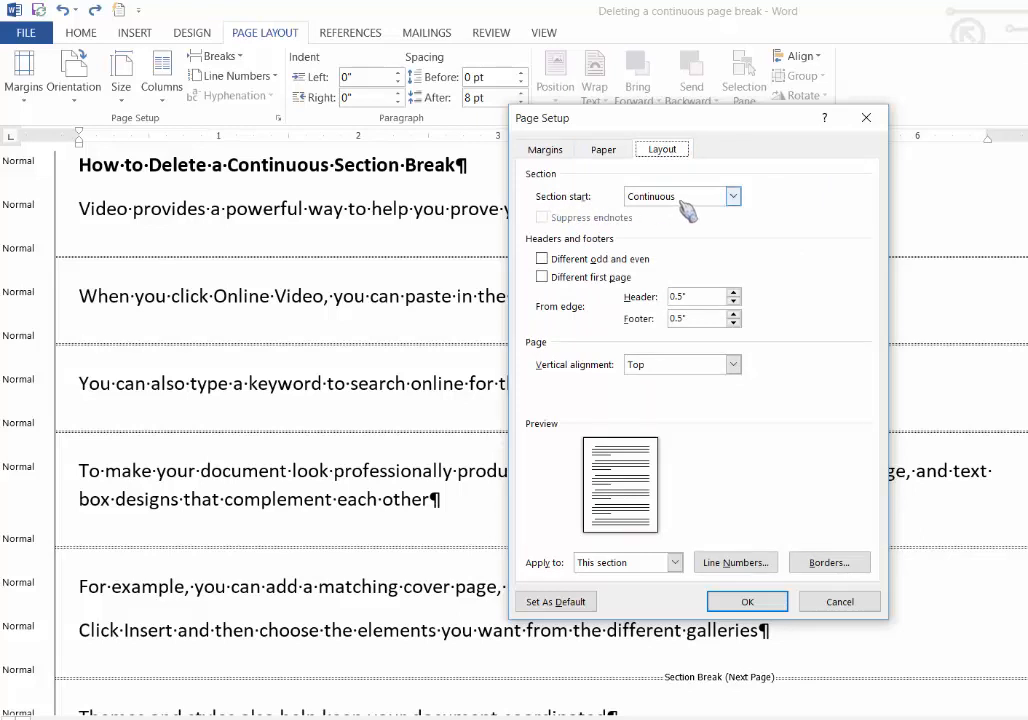
mouse_move(686, 205)
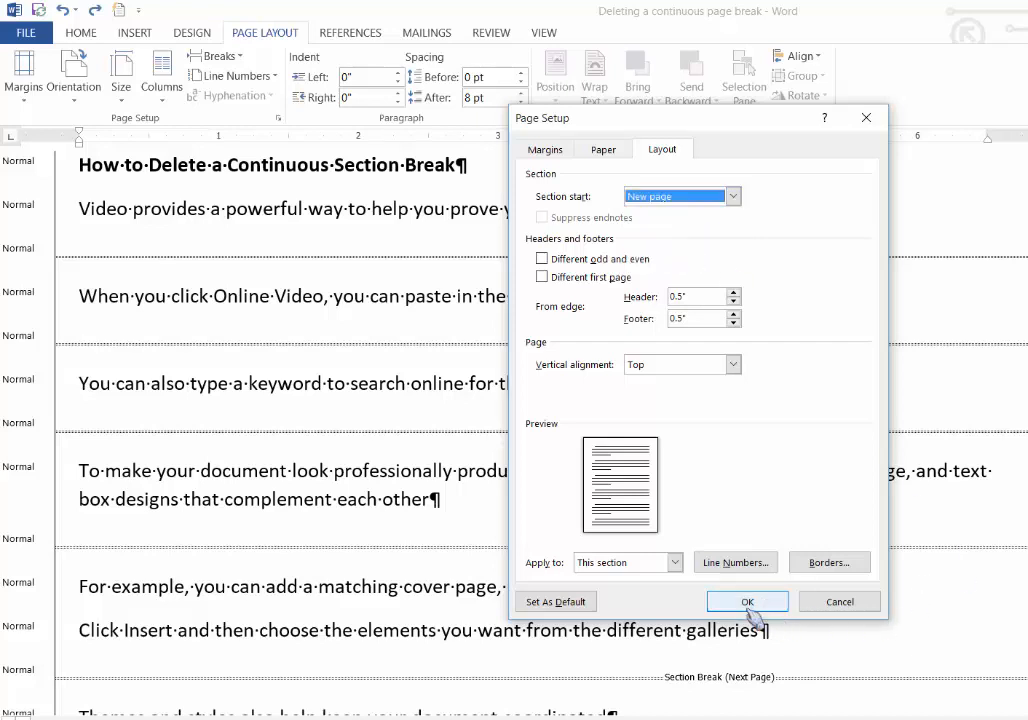
left_click(747, 601)
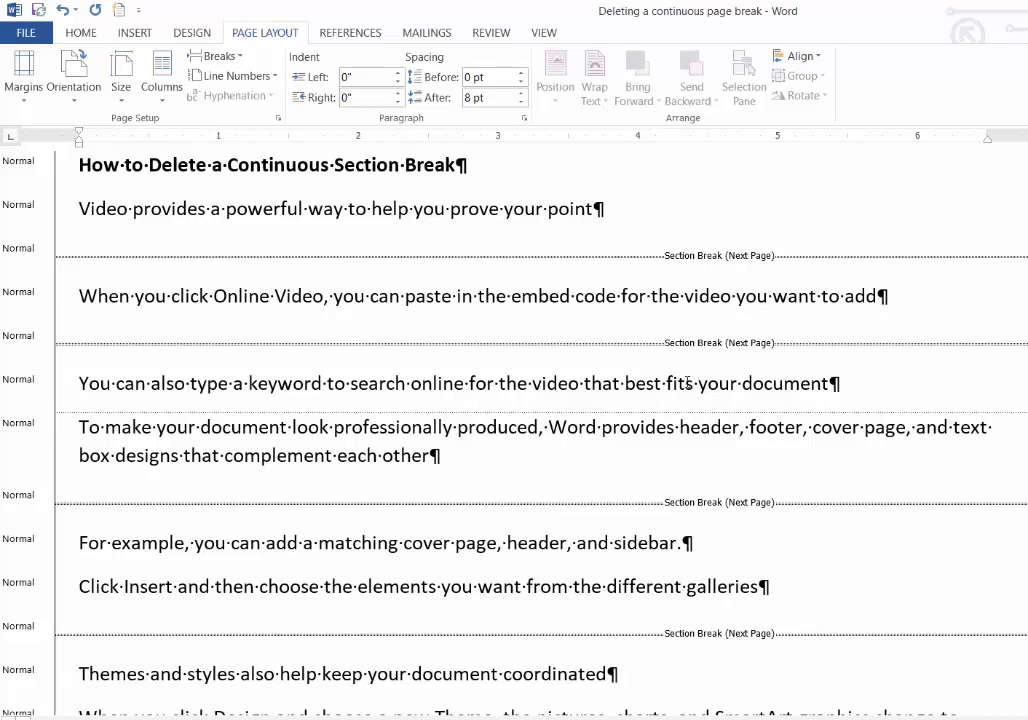
Delete the Section Break (Continuous) line so the first four paragraphs run together
scroll("down", 3)
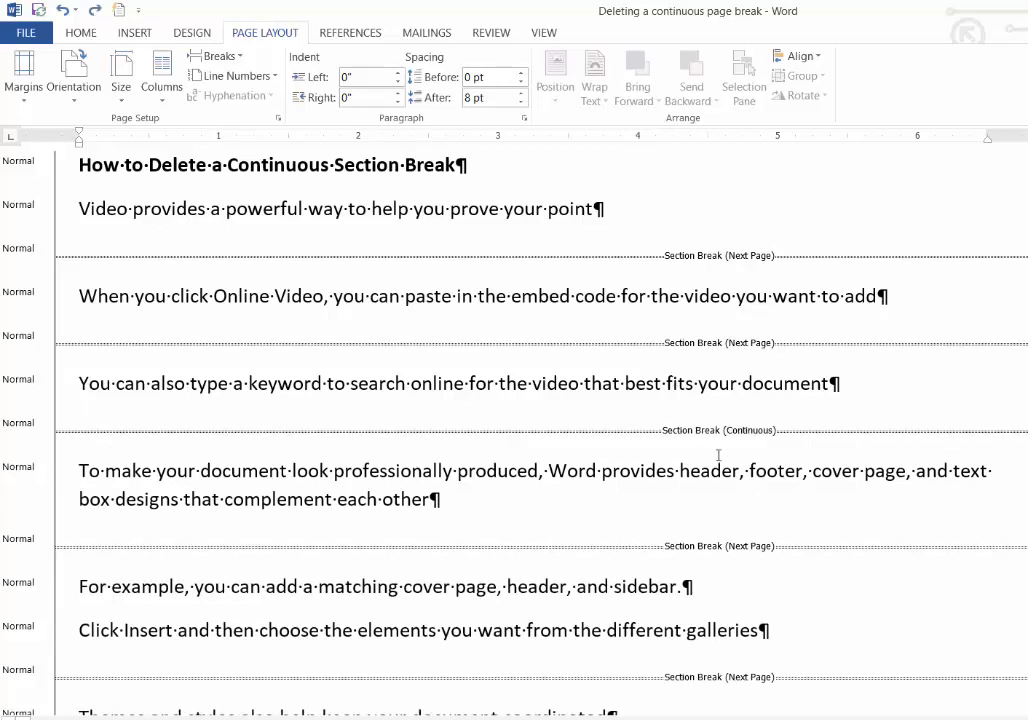
left_click(85, 420)
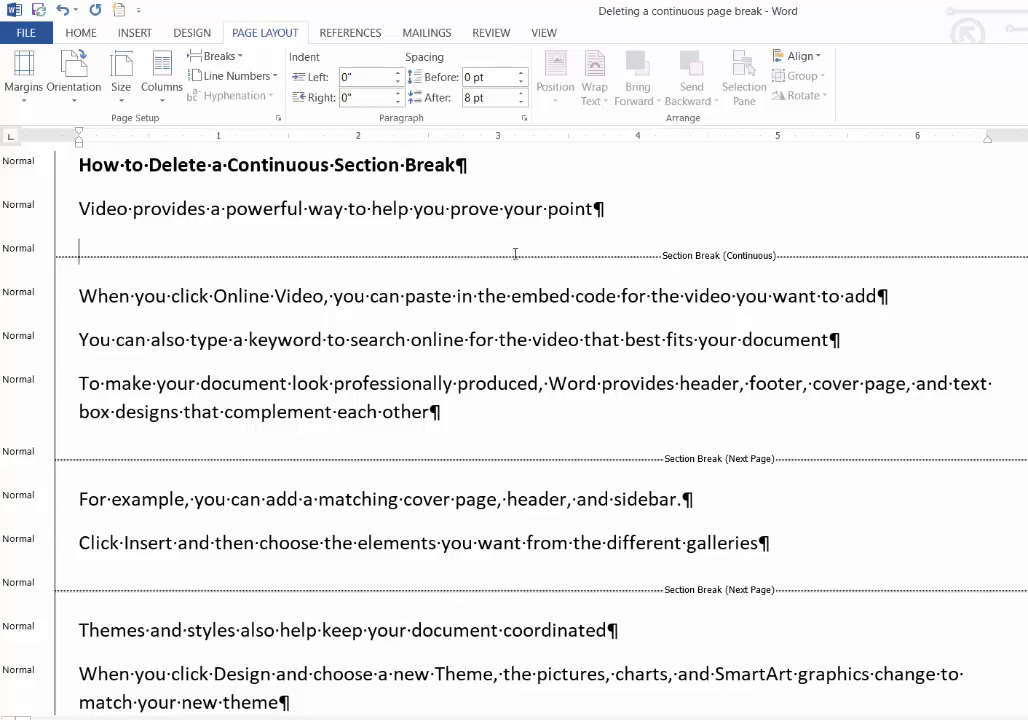
key("Delete")
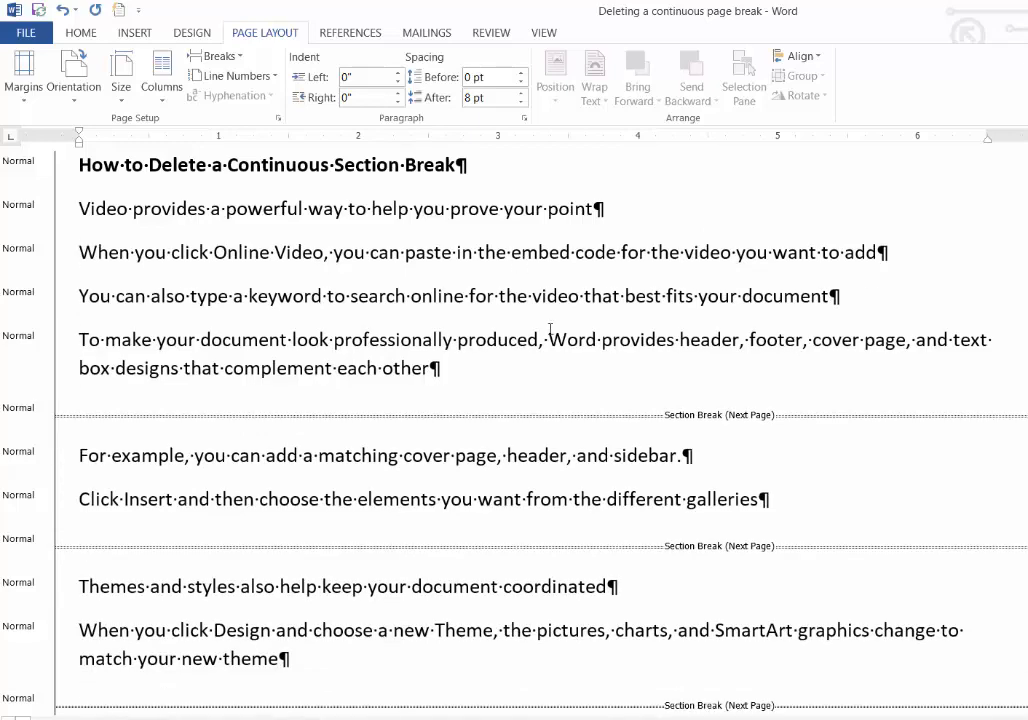
scroll("down", 3)
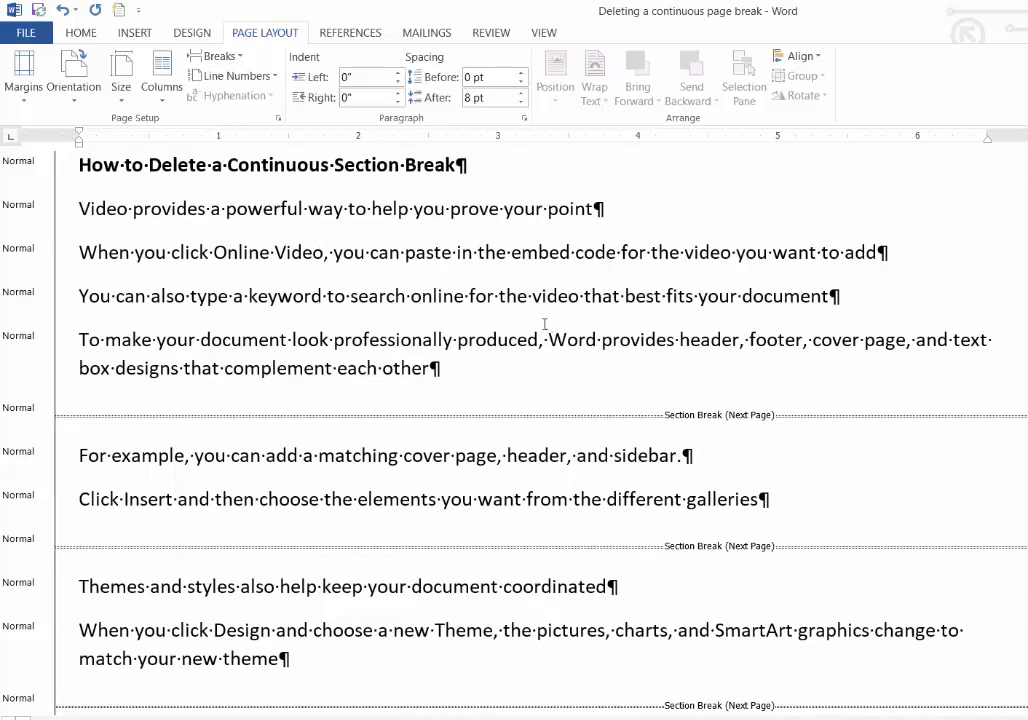
left_click(80, 252)
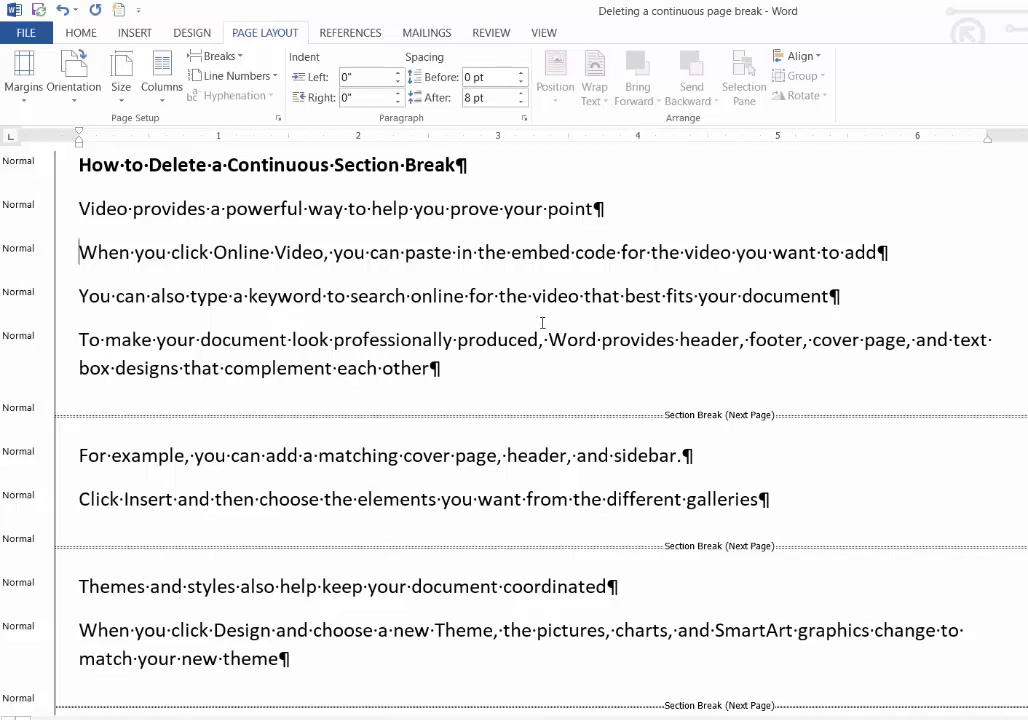